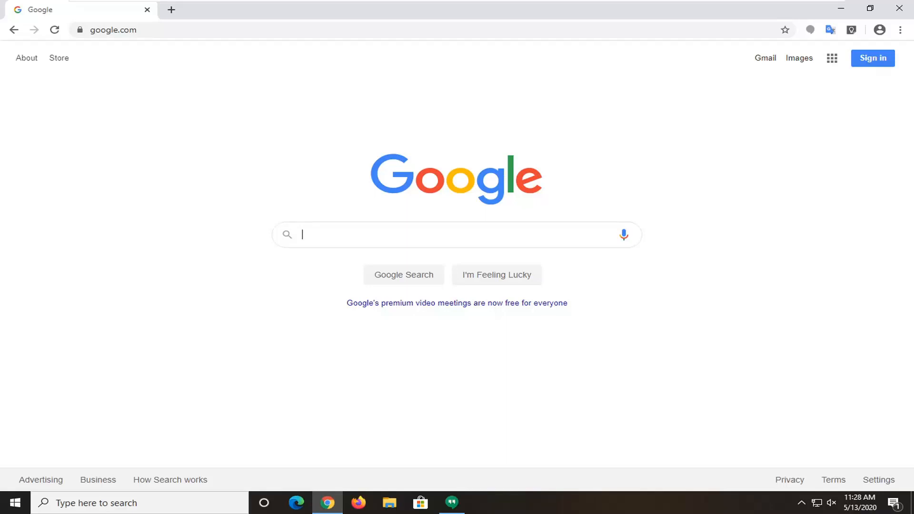
{"action": "mouse_move", "coordinate": [672, 280]}
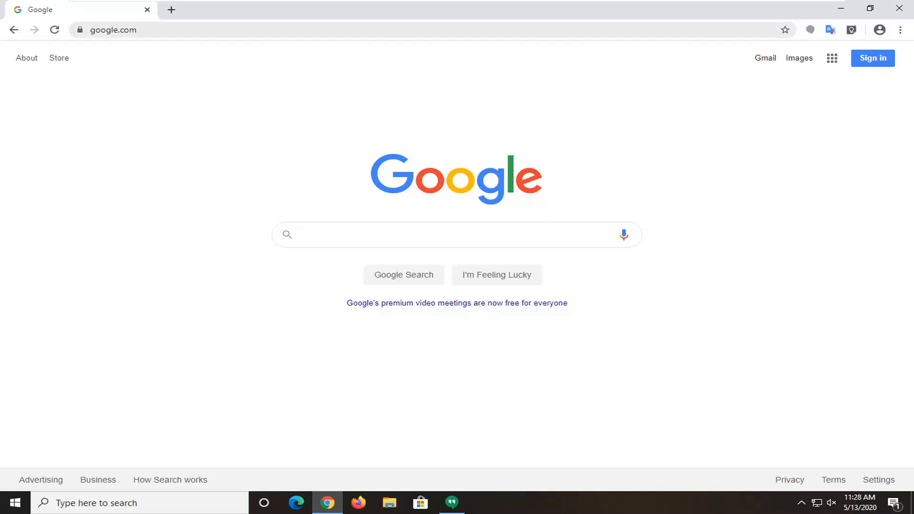
Navigate to chrome://flags/#extensions-toolbar-menu from the address bar.
{"action": "left_click", "coordinate": [113, 29]}
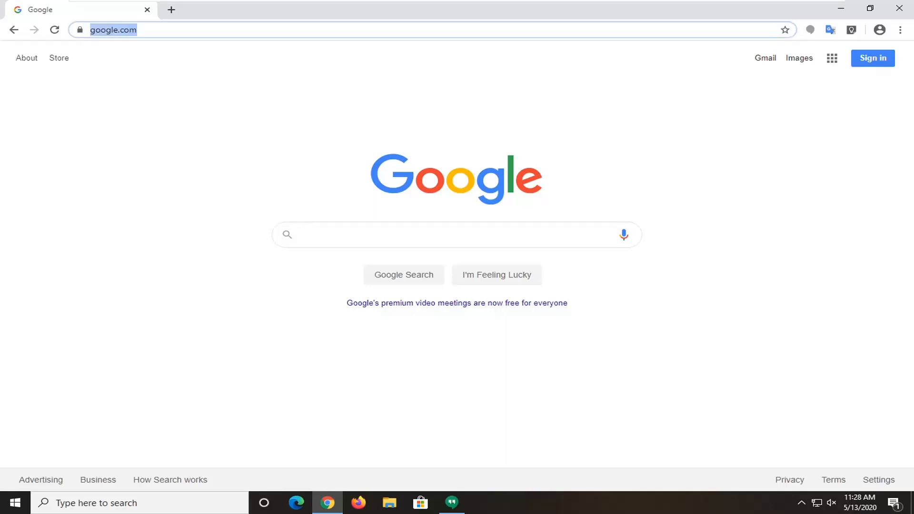
{"action": "type", "text": "chrome://flags/#extensions-toolbar-menu"}
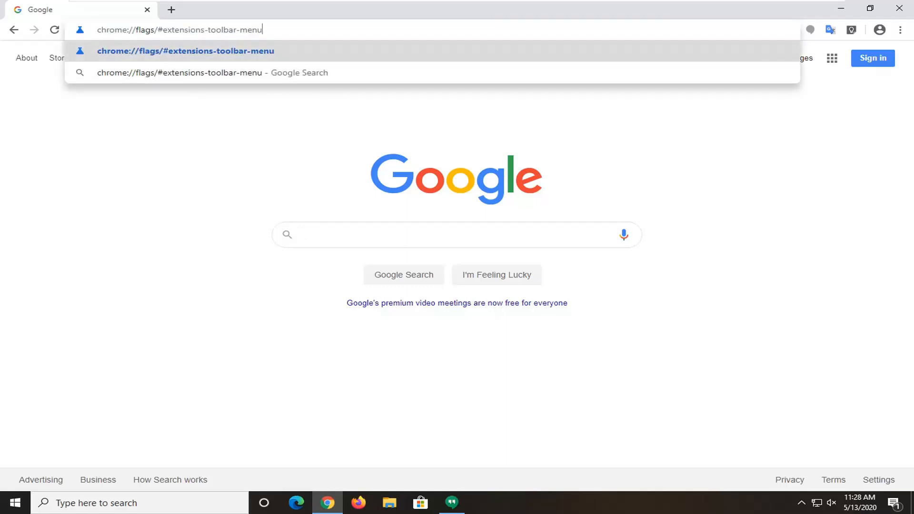
{"action": "mouse_move", "coordinate": [193, 356]}
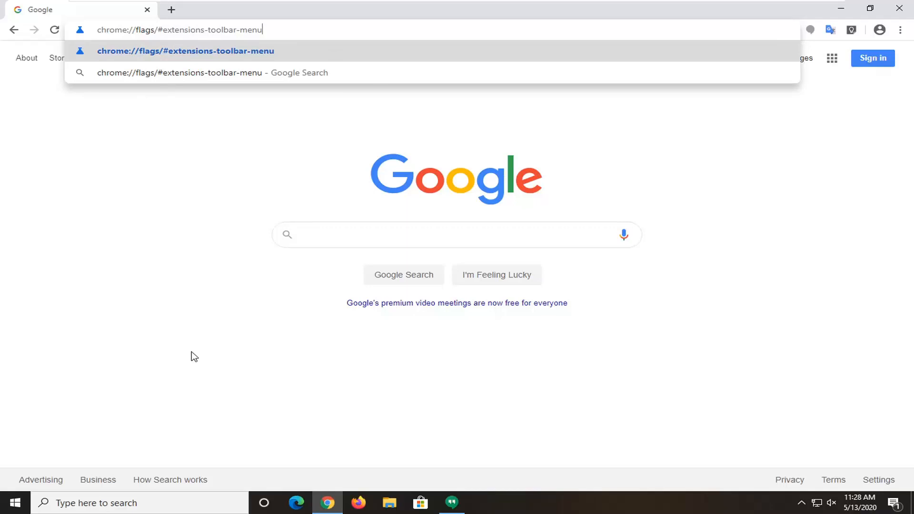
{"action": "key", "text": "Enter"}
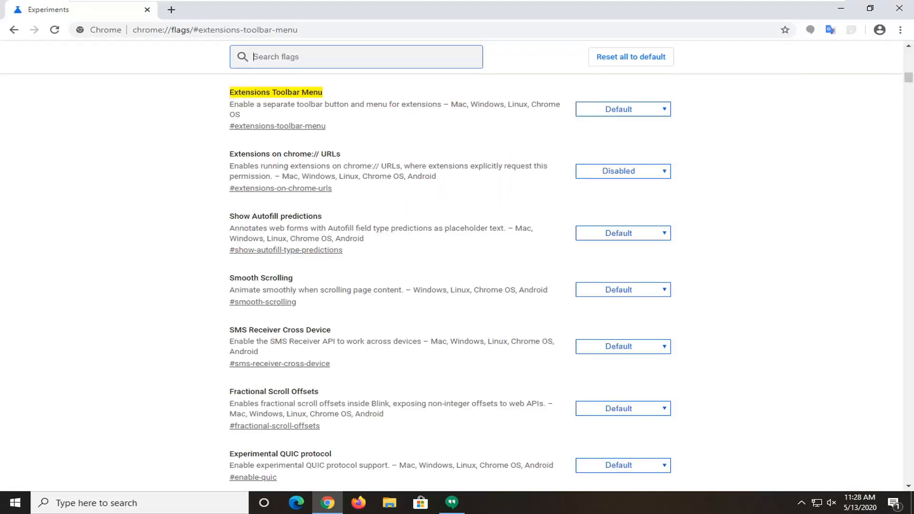
{"action": "mouse_move", "coordinate": [240, 114]}
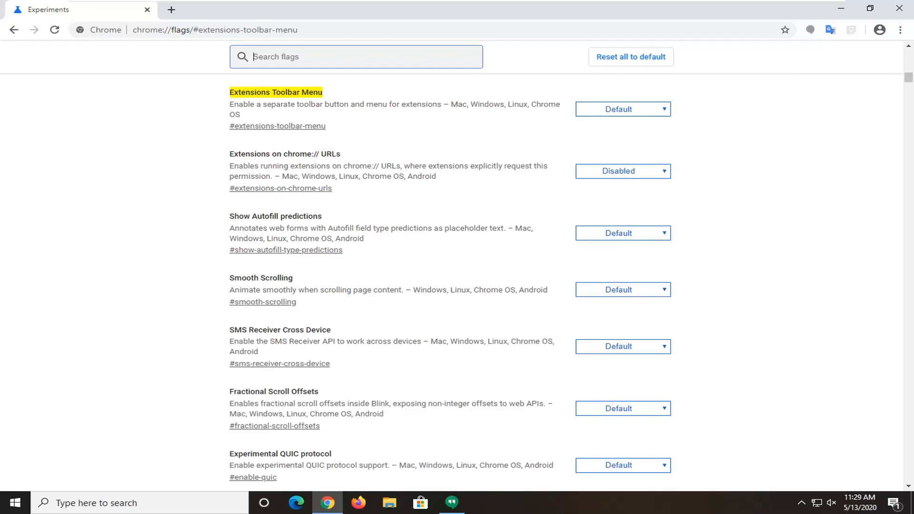
{"action": "mouse_move", "coordinate": [519, 121]}
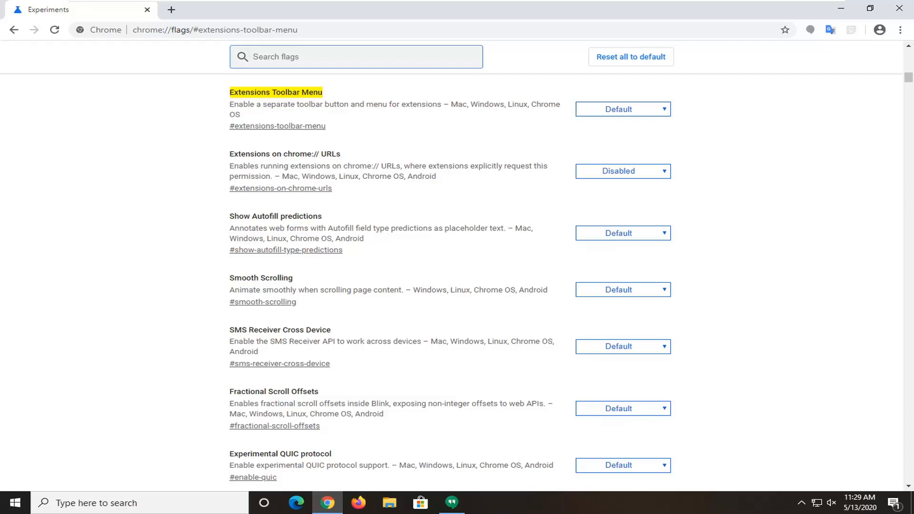
{"action": "left_click", "coordinate": [623, 109]}
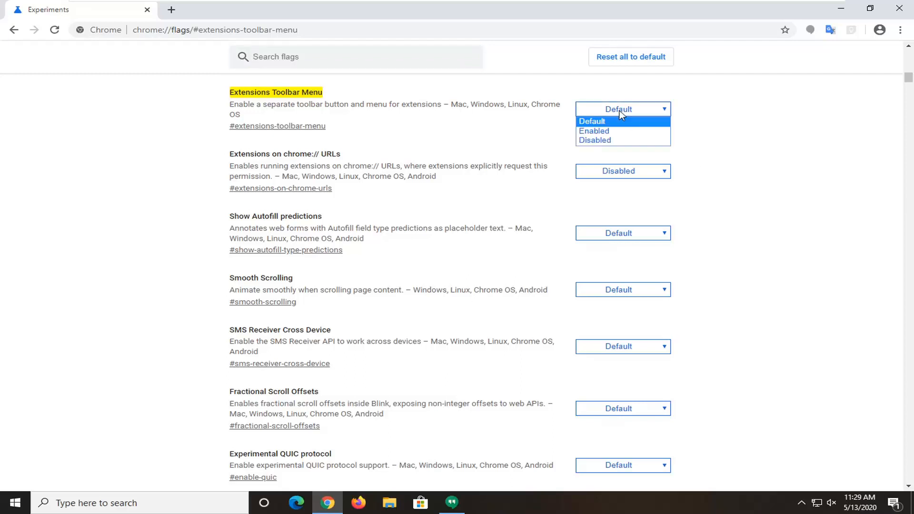
{"action": "left_click", "coordinate": [591, 121]}
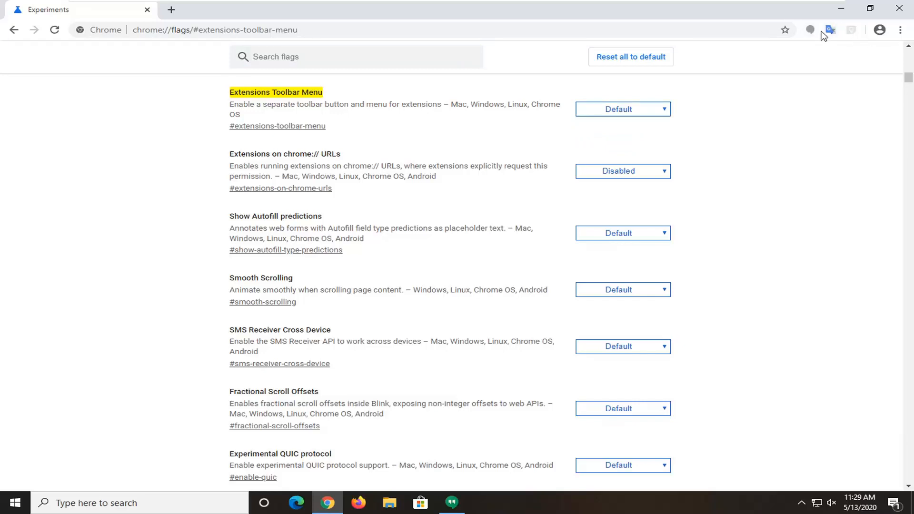
{"action": "mouse_move", "coordinate": [609, 130]}
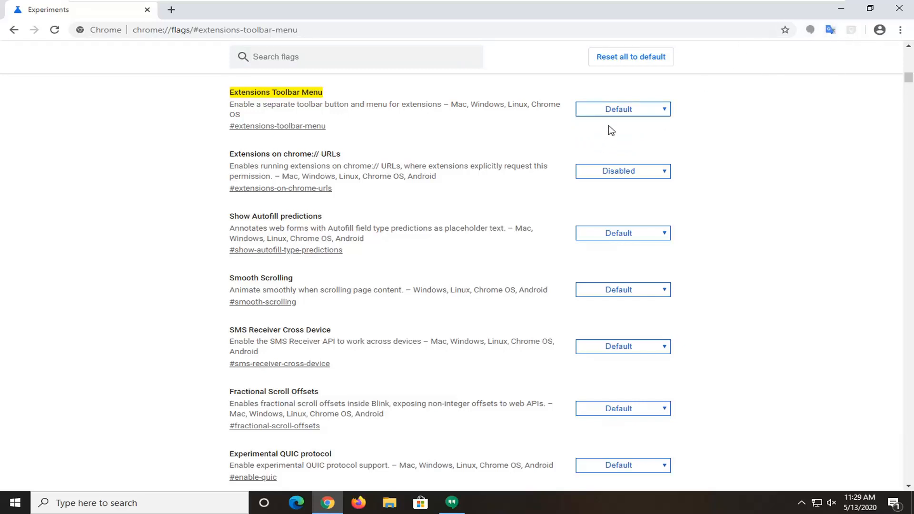
Begin changing the Extensions Toolbar Menu flag's setting.
{"action": "left_click", "coordinate": [622, 108]}
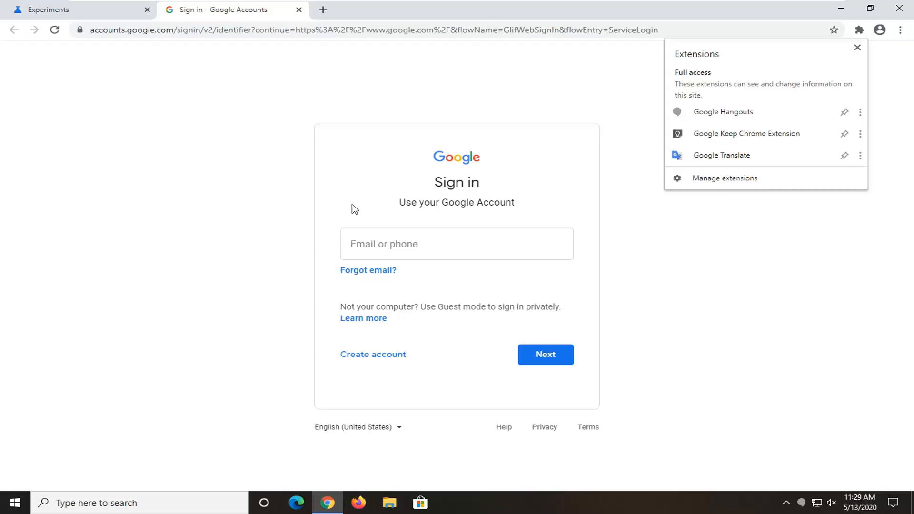
Set the Extensions Toolbar Menu flag to Disabled and relaunch Chrome.
{"action": "left_click", "coordinate": [62, 9]}
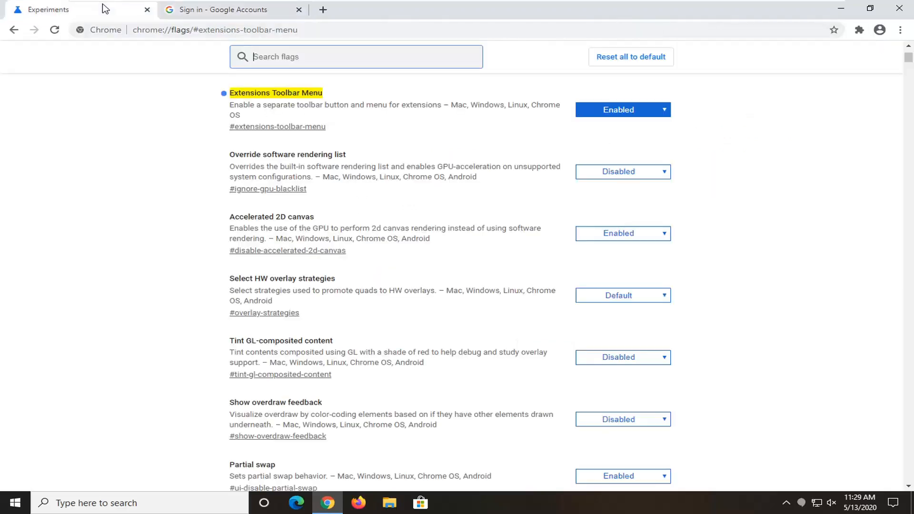
{"action": "left_click", "coordinate": [623, 109]}
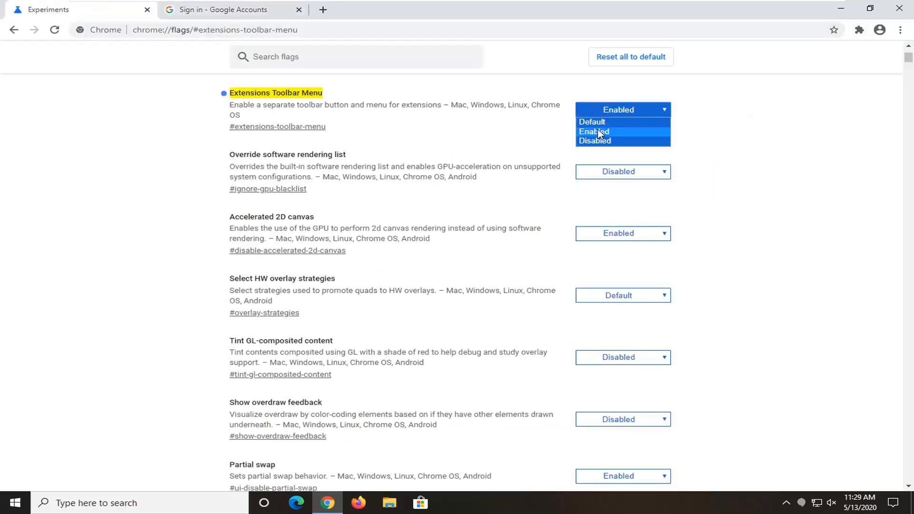
{"action": "left_click", "coordinate": [595, 141]}
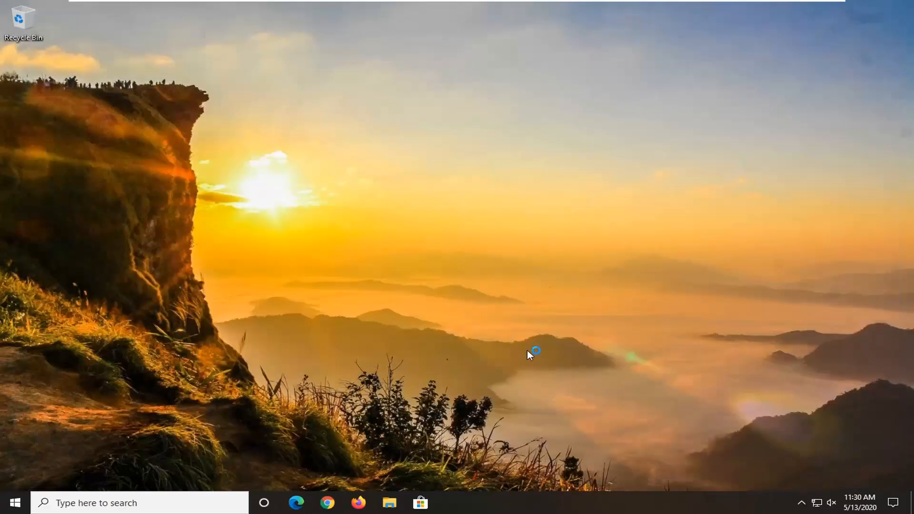
{"action": "left_click", "coordinate": [330, 503]}
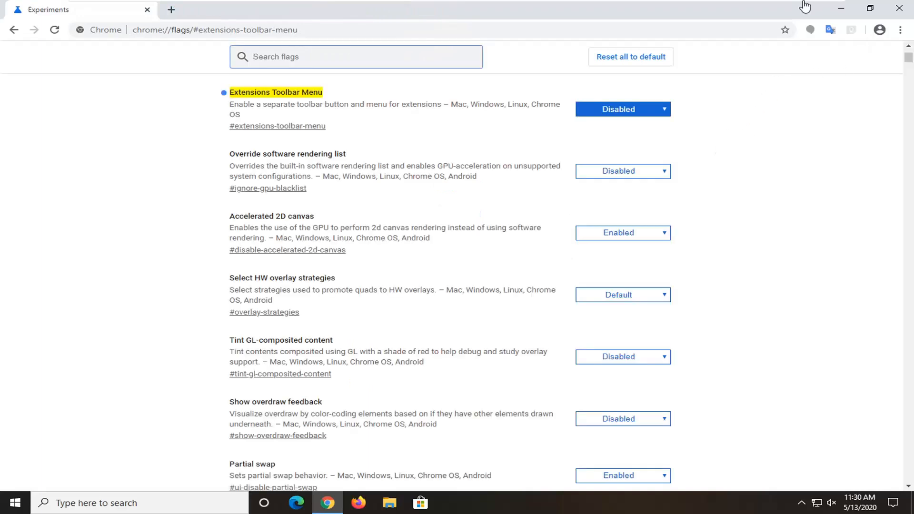